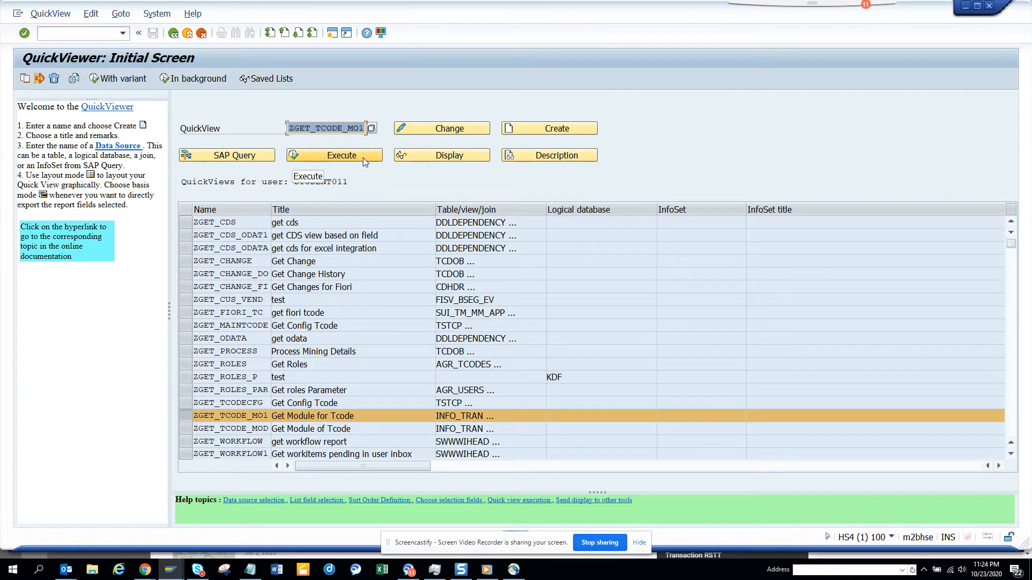
- Run the Get Module for Tcode QuickView and show its report export options
{"action": "left_click", "coordinate": [334, 155]}
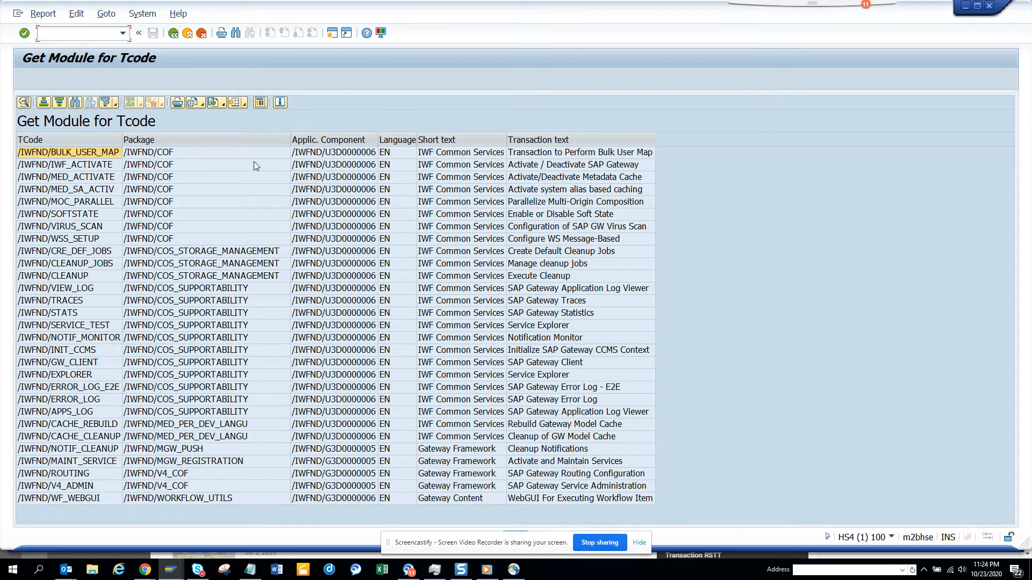
{"action": "mouse_move", "coordinate": [214, 102]}
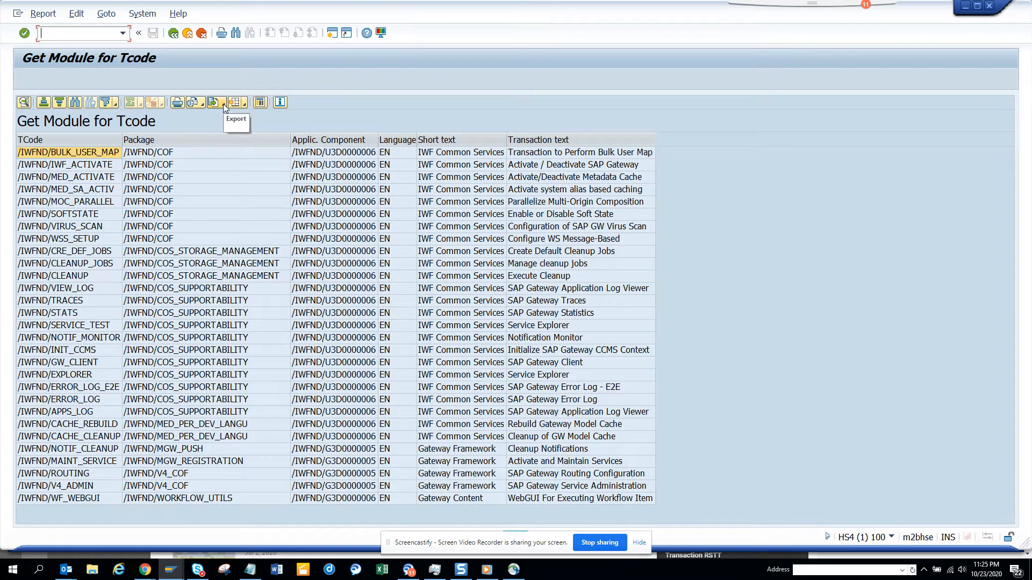
{"action": "left_click", "coordinate": [216, 103]}
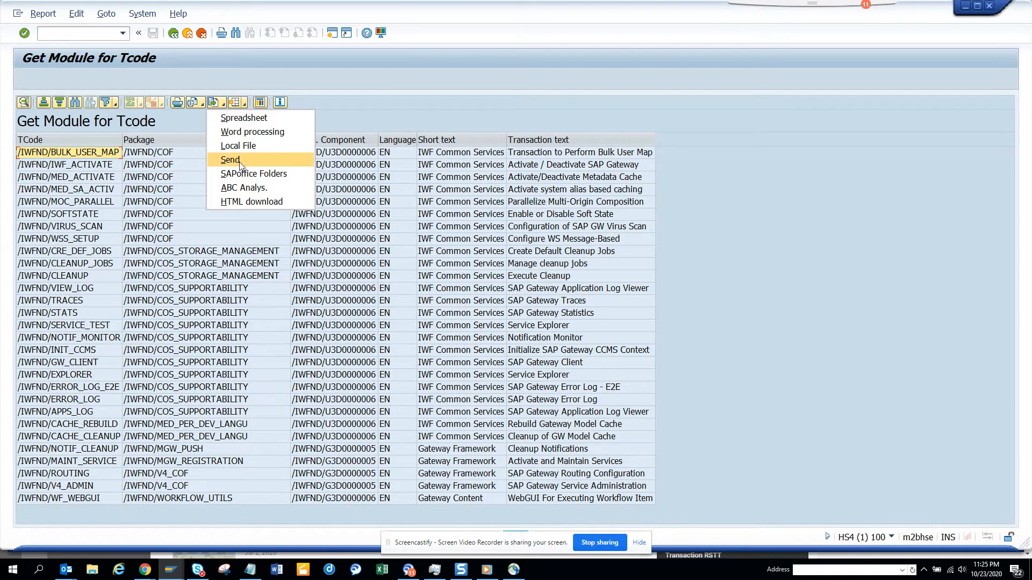
- Send the report by e-mail with body text 'test' to an internet address recipient
{"action": "left_click", "coordinate": [231, 159]}
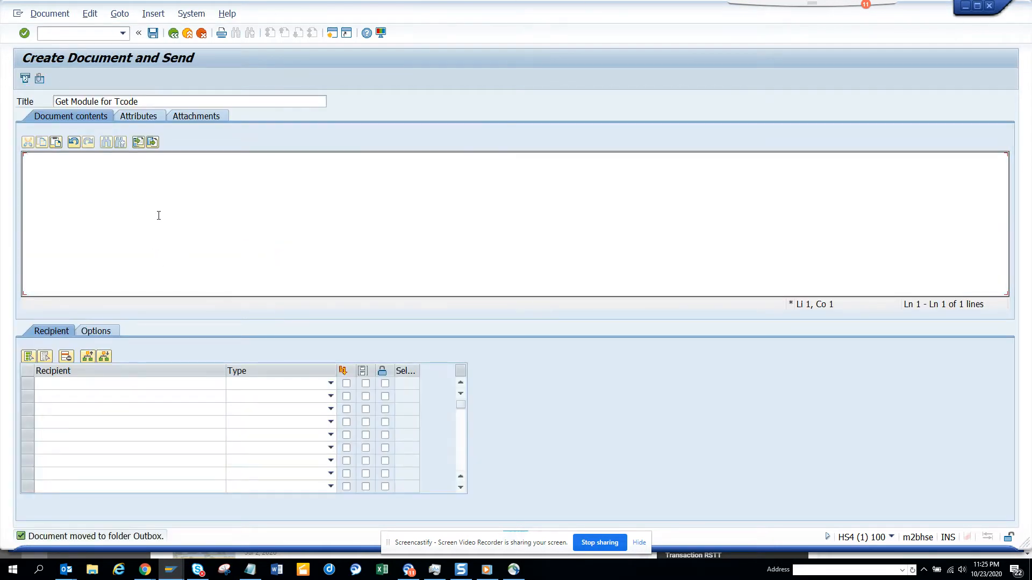
{"action": "type", "text": "test"}
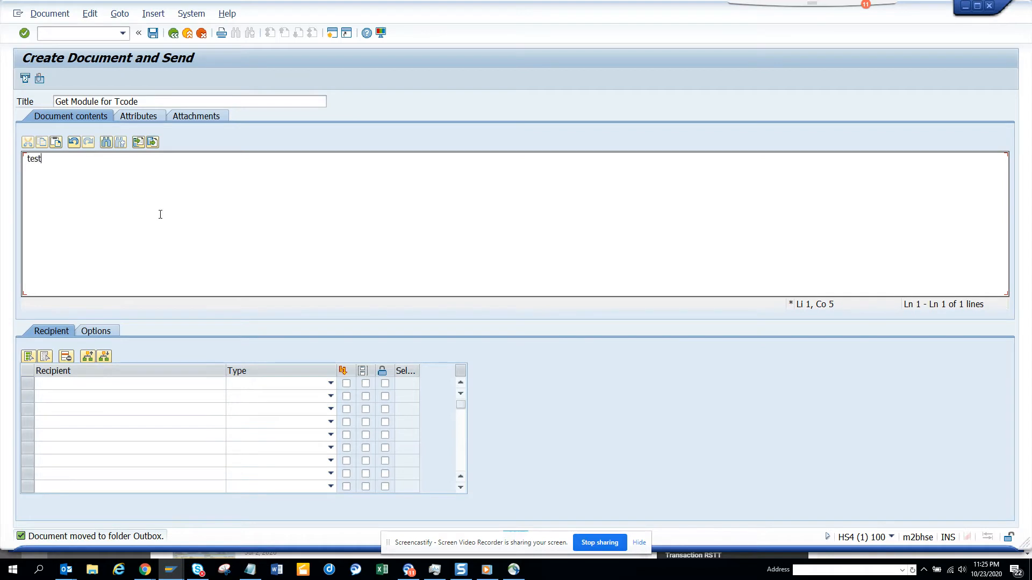
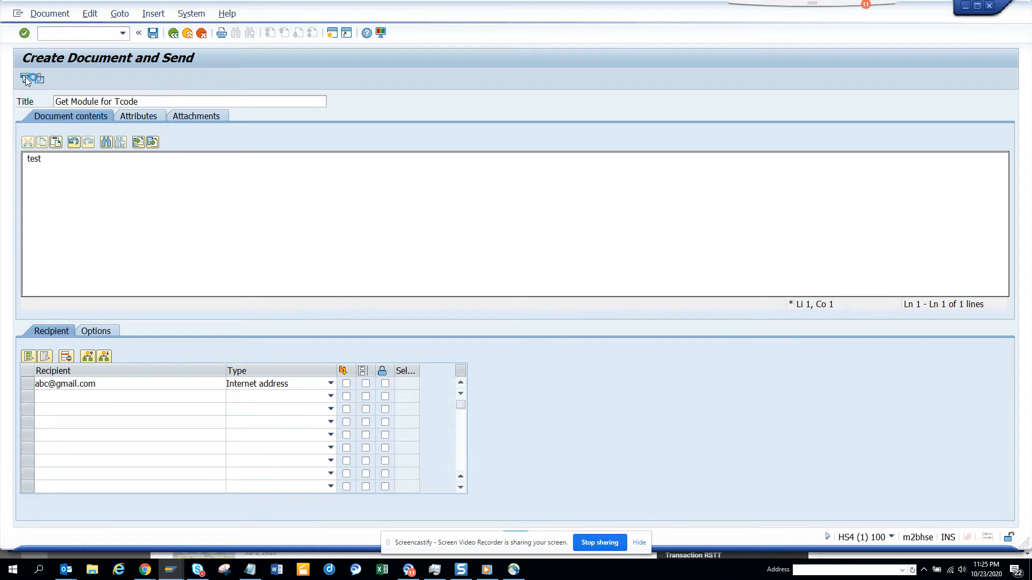
{"action": "left_click", "coordinate": [26, 79]}
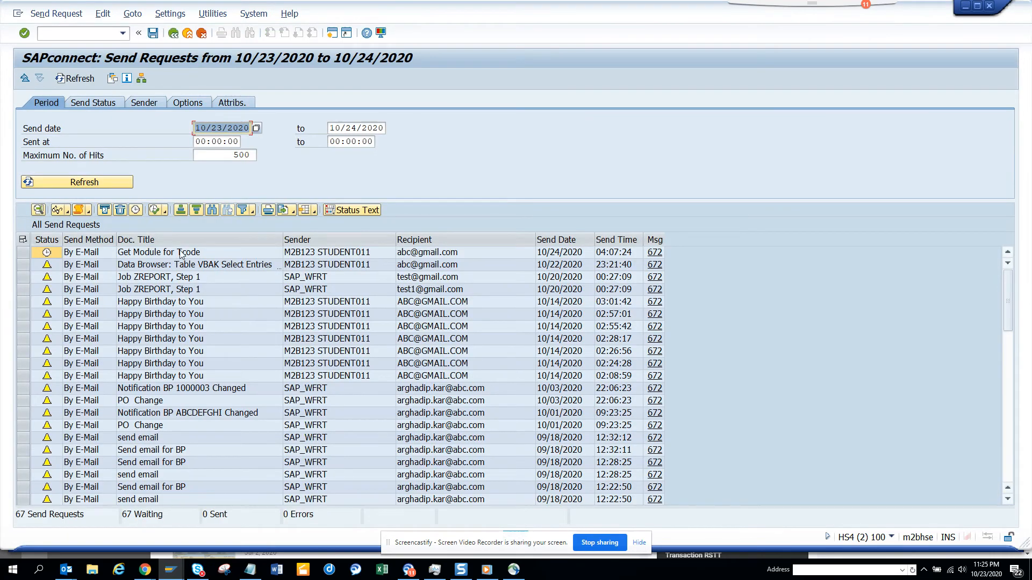
- Select the Get Module for Tcode request in the SOST send request list
{"action": "left_click", "coordinate": [158, 252]}
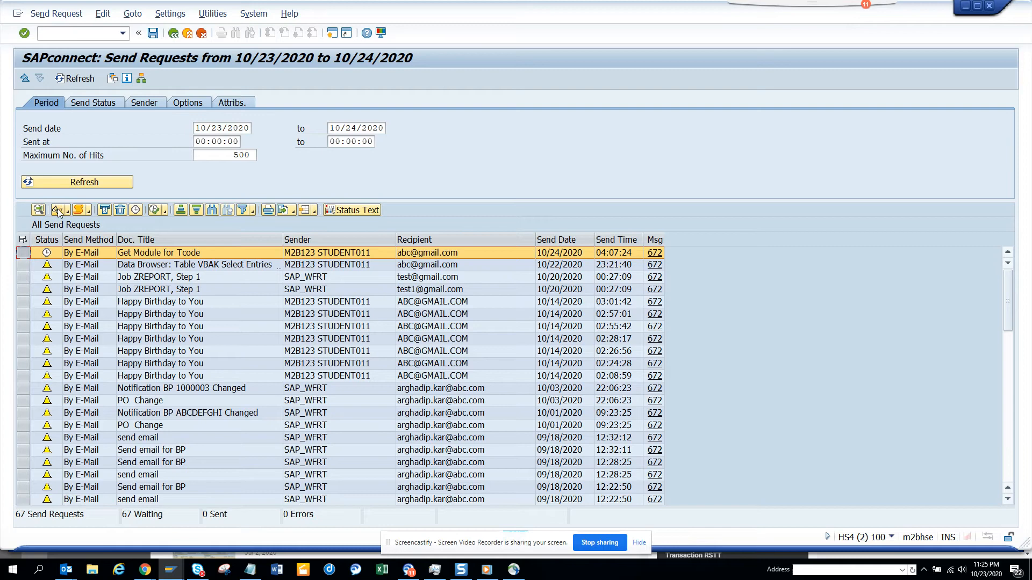
- Display the Get Module for Tcode send request document showing body text 'test'
{"action": "double_click", "coordinate": [158, 252]}
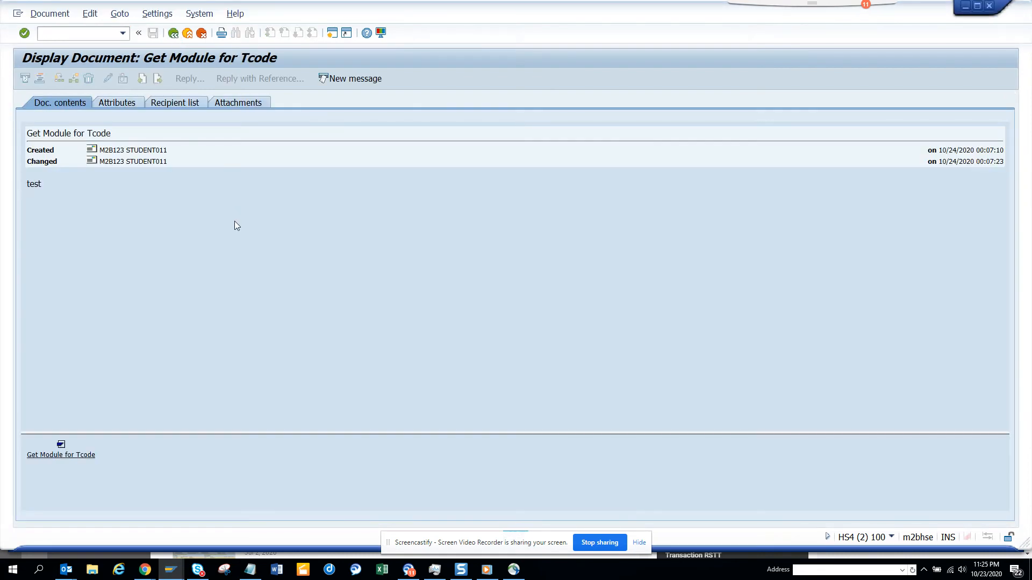
{"action": "mouse_move", "coordinate": [472, 376]}
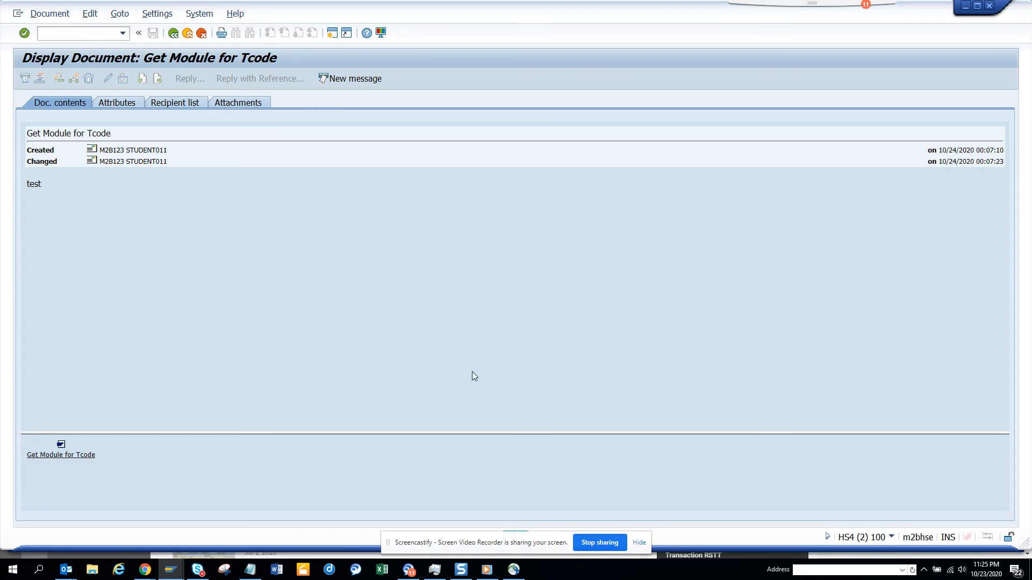